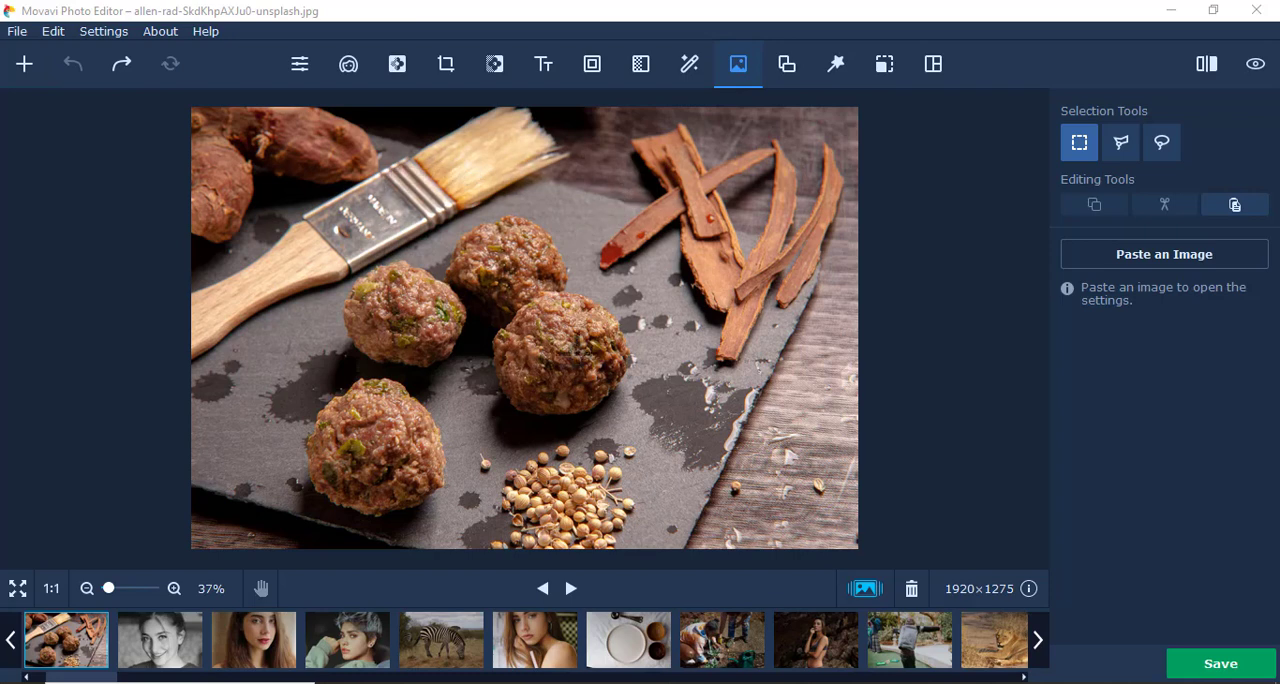
mouse_move(895, 280)
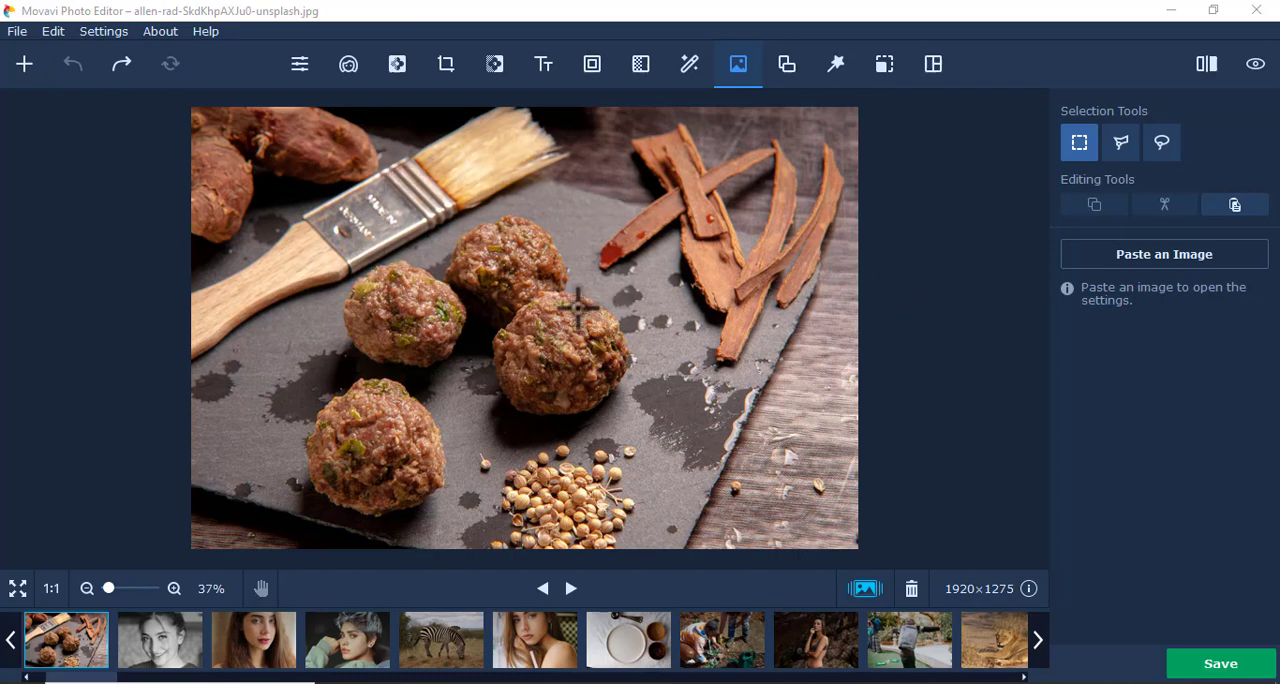
mouse_move(577, 295)
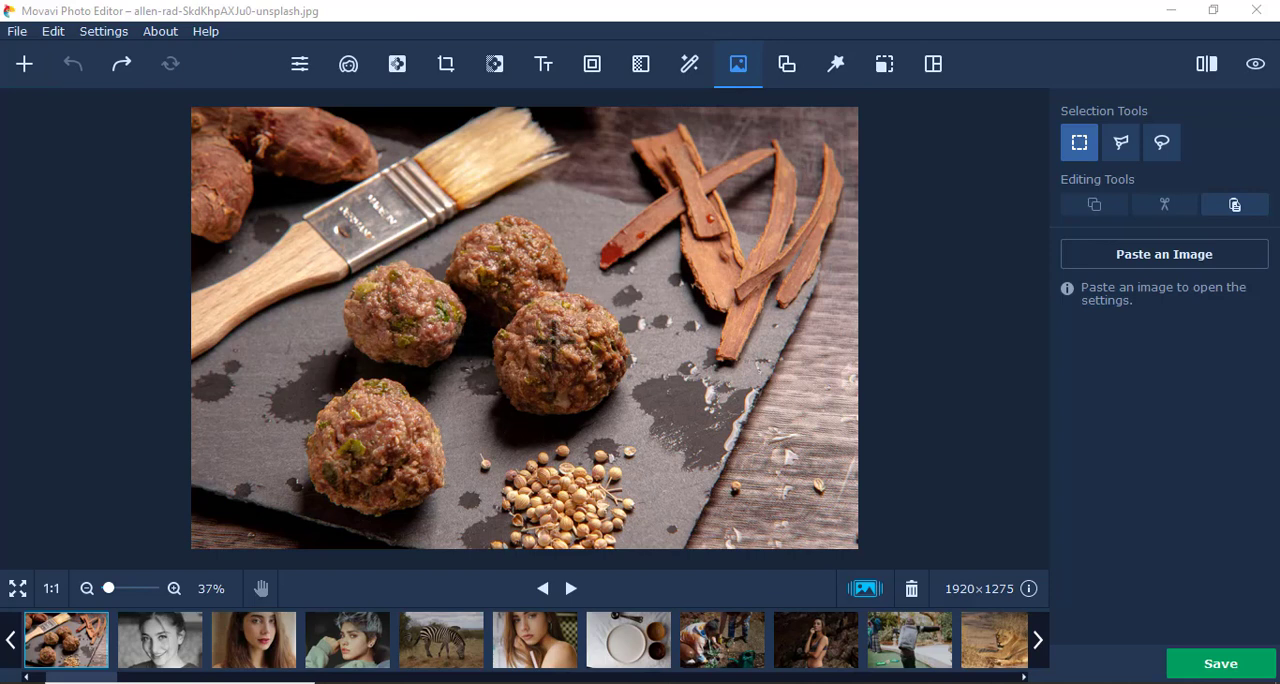
mouse_move(300, 65)
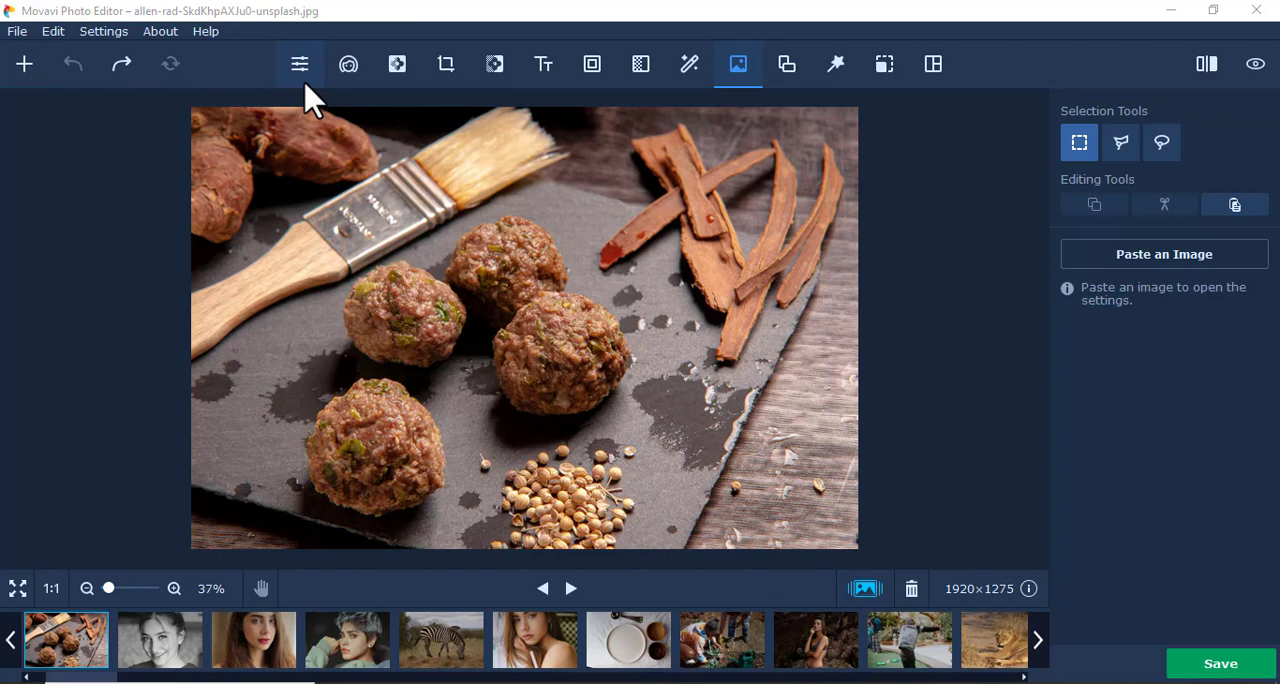
Return from the restoration options to the object tools and choose the Lasso freehand selection.
left_click(690, 64)
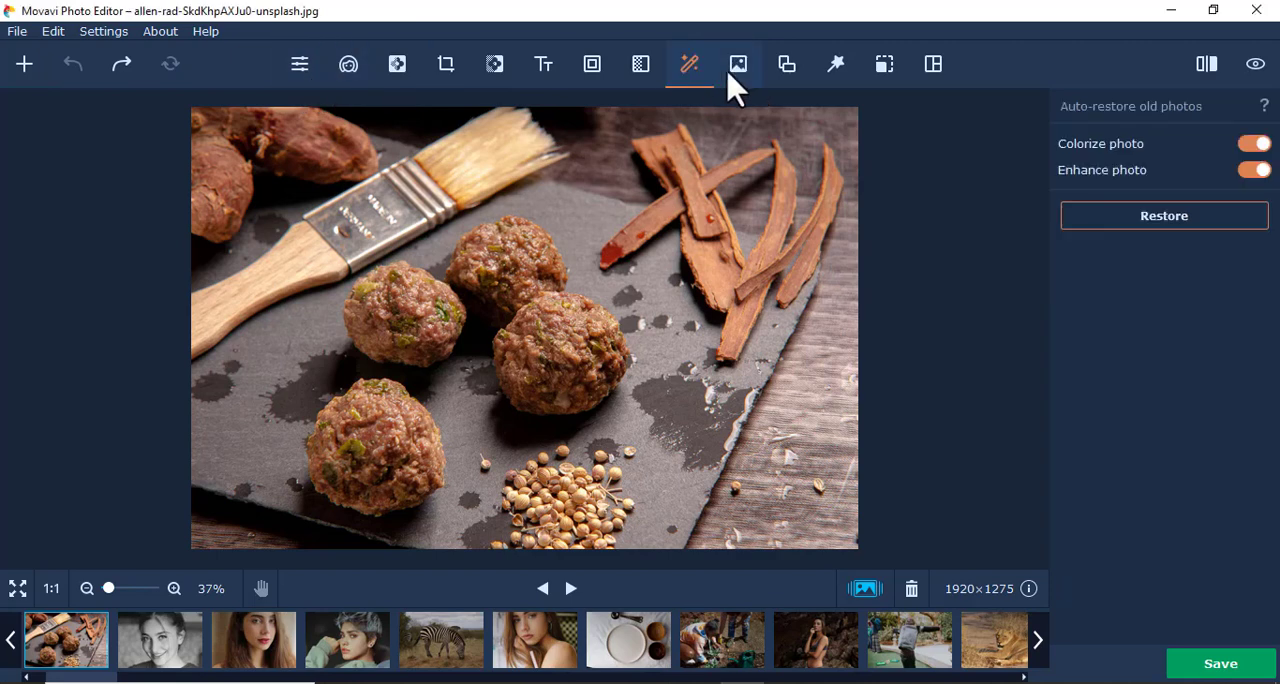
left_click(738, 64)
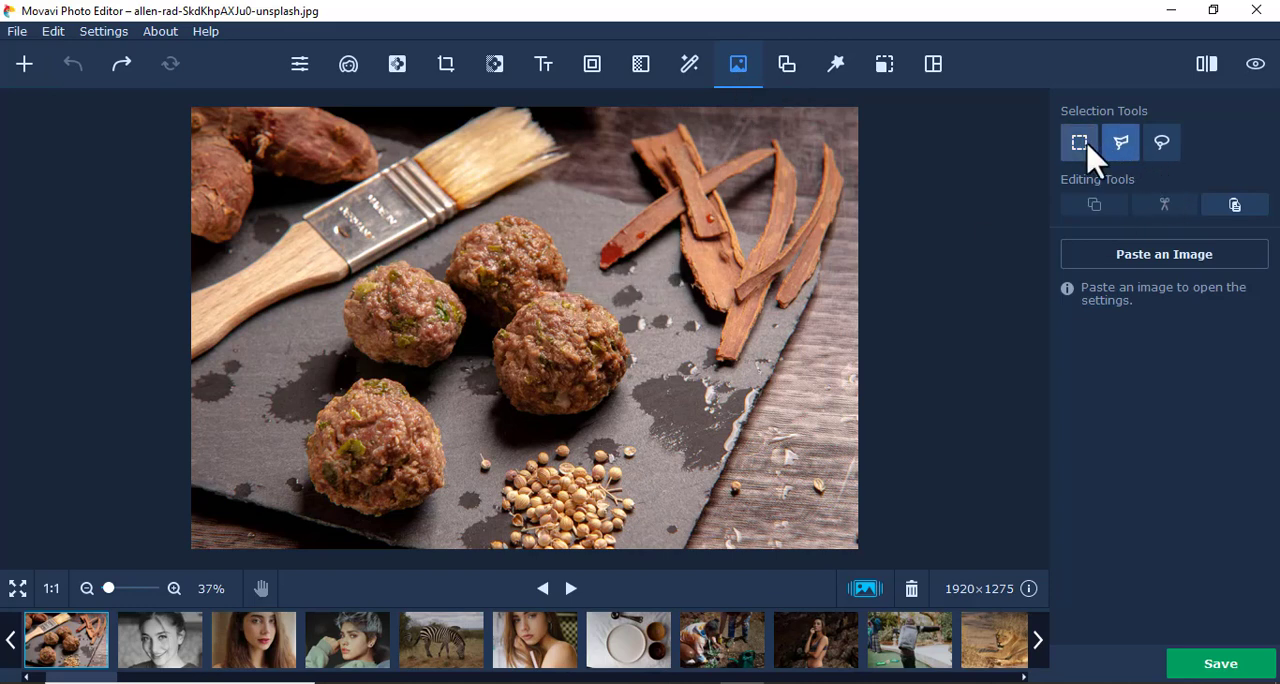
left_click(1161, 142)
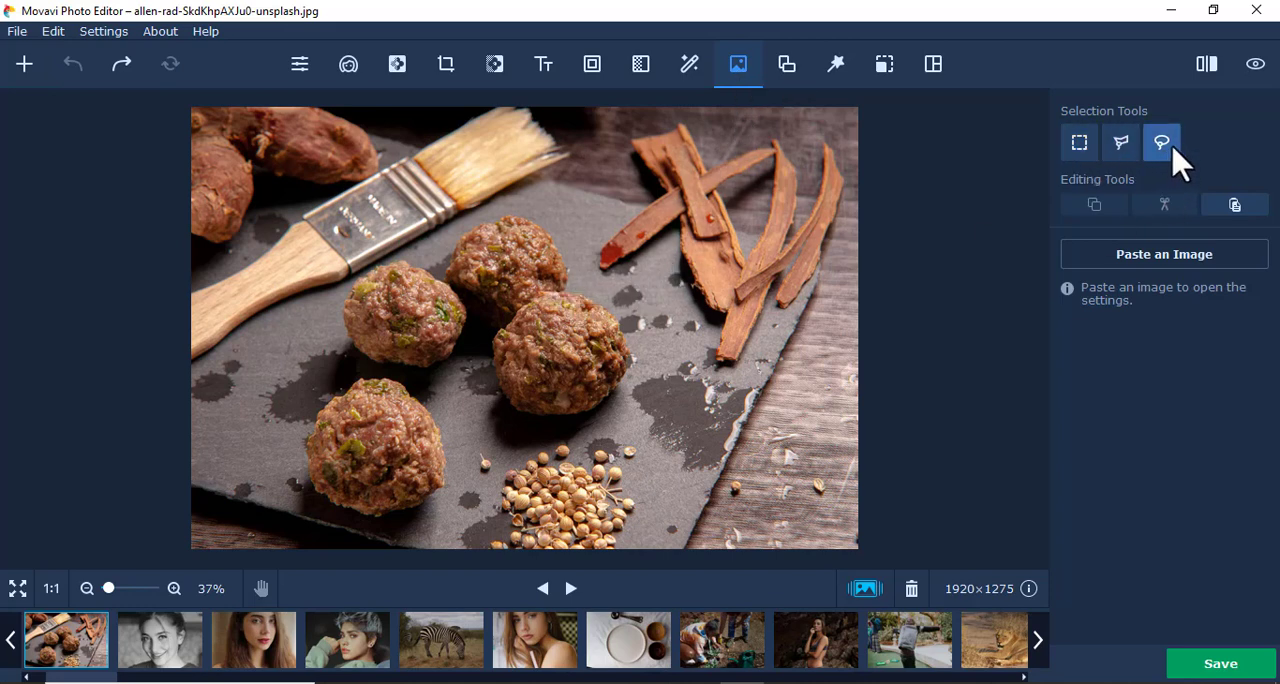
mouse_move(1162, 142)
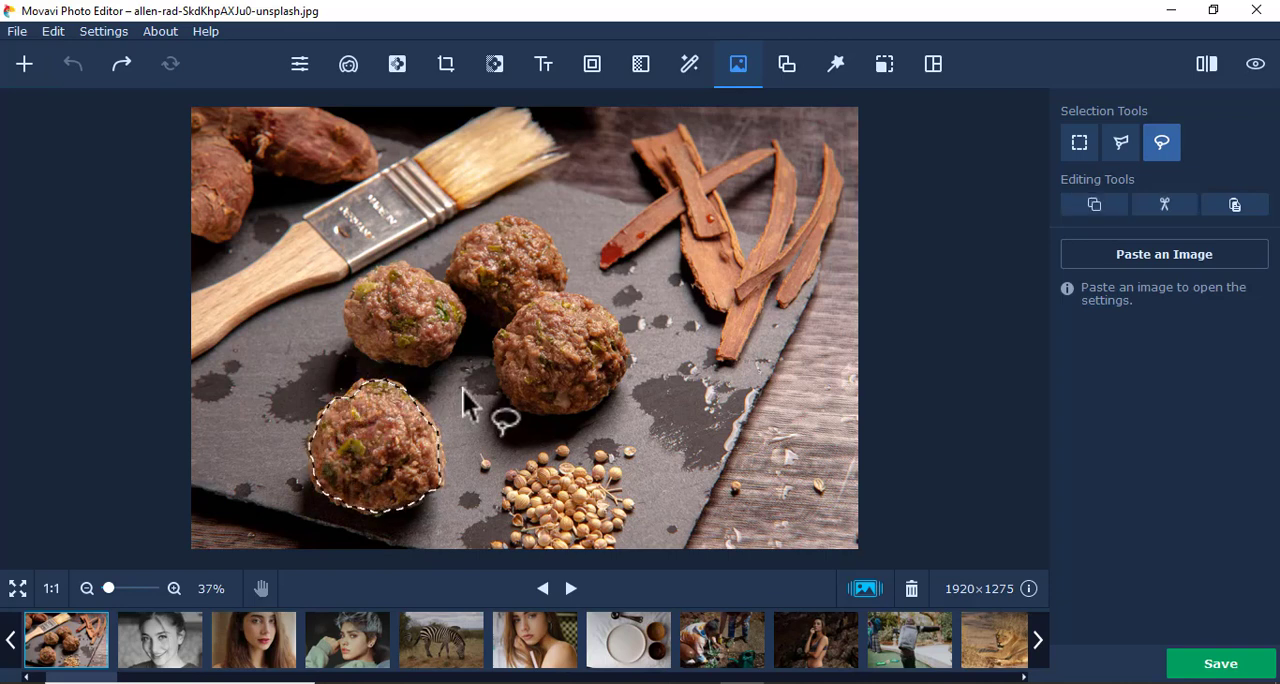
mouse_move(1228, 243)
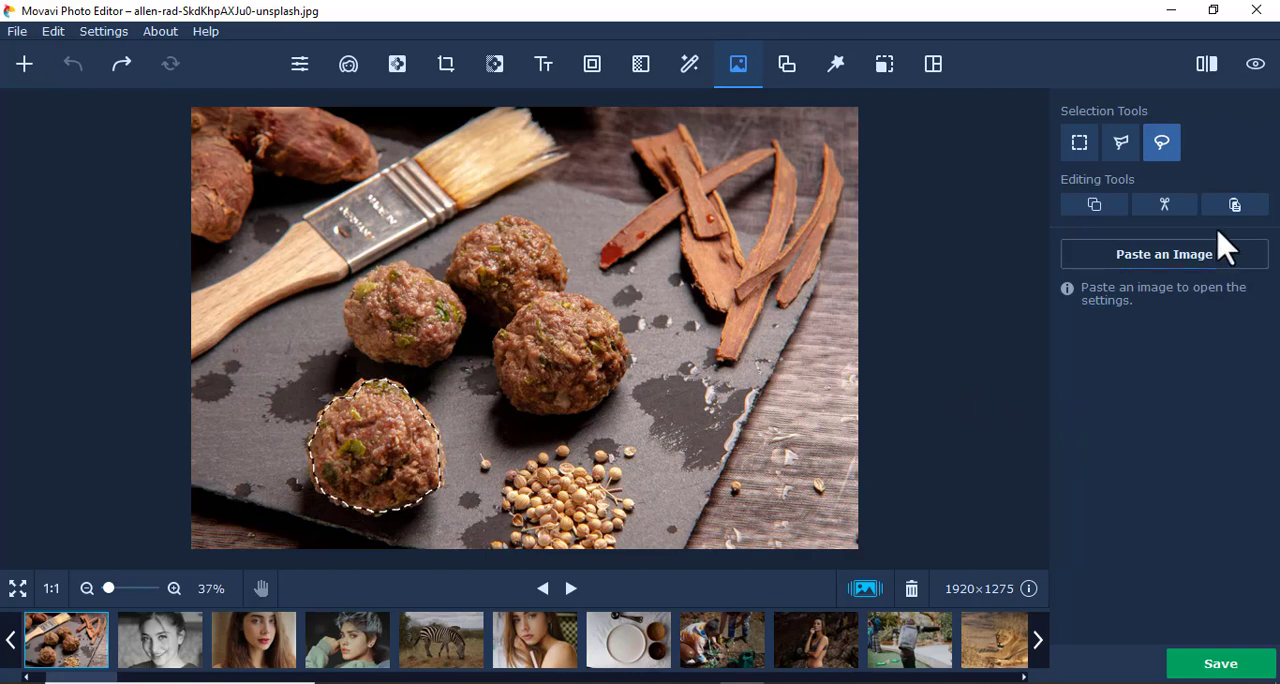
mouse_move(1094, 204)
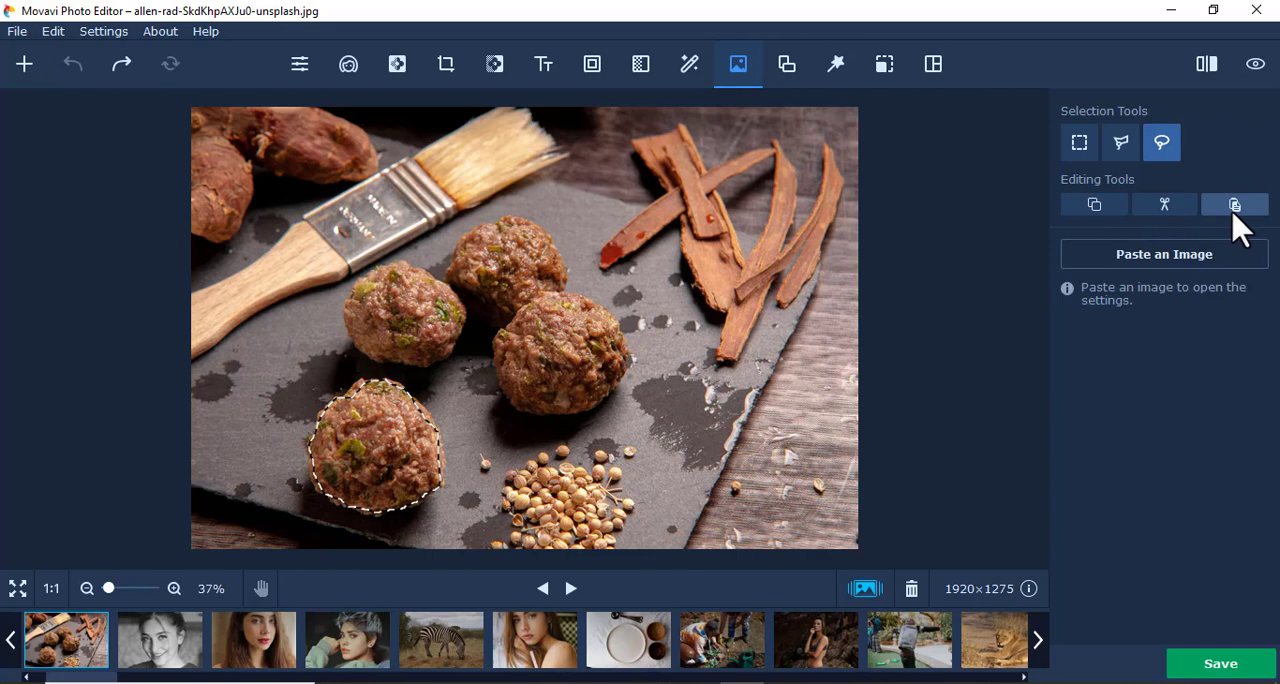
Paste a meatball copy and position it just left of the bottom-left meatball.
left_click(1233, 204)
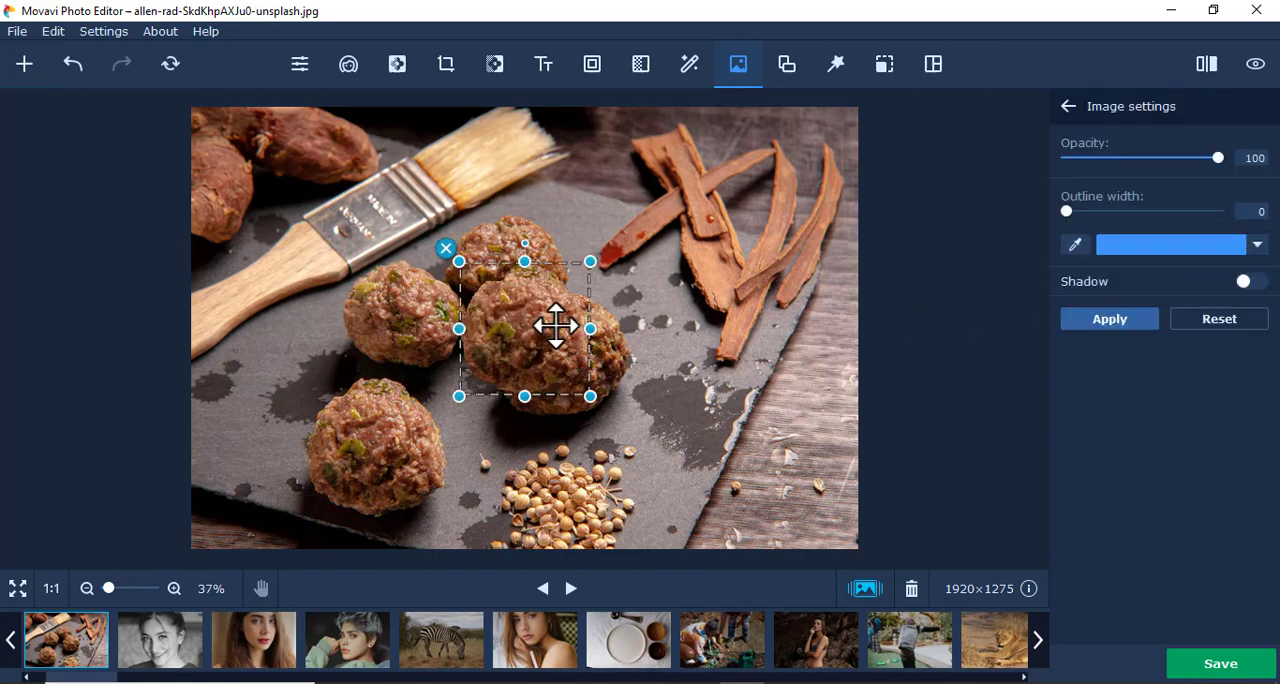
left_click_drag(556, 327, 521, 462)
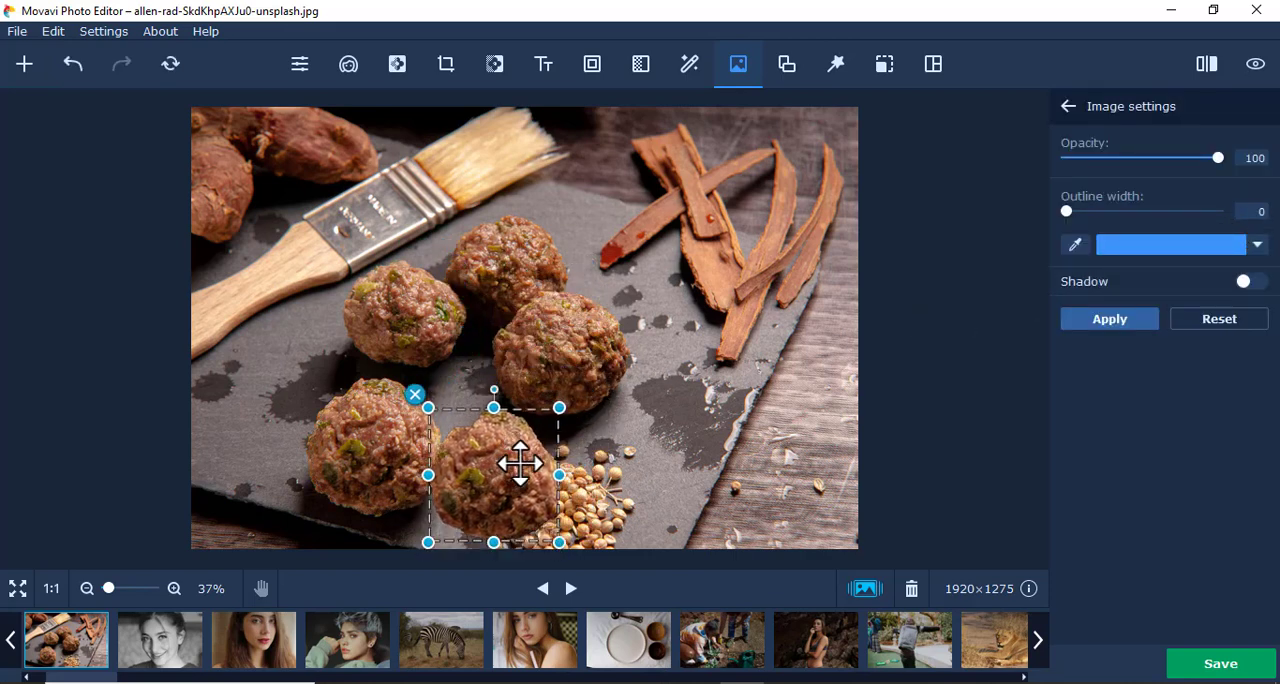
left_click_drag(520, 465, 735, 457)
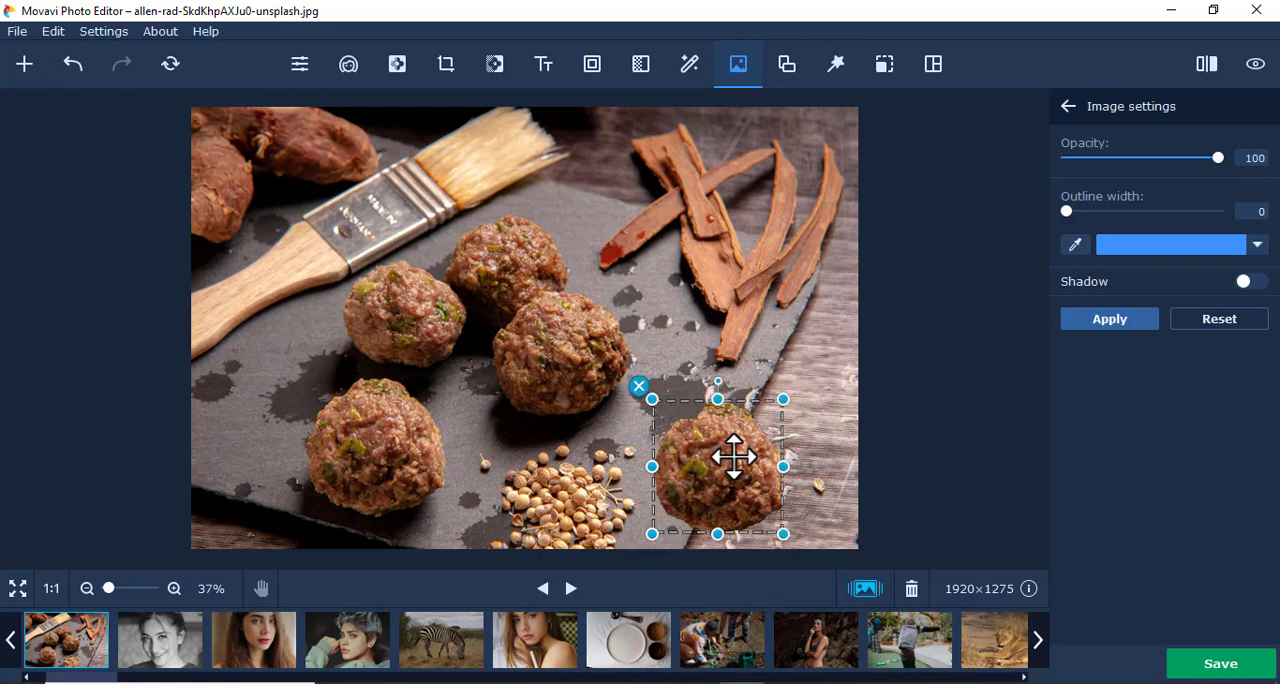
left_click_drag(735, 465, 422, 515)
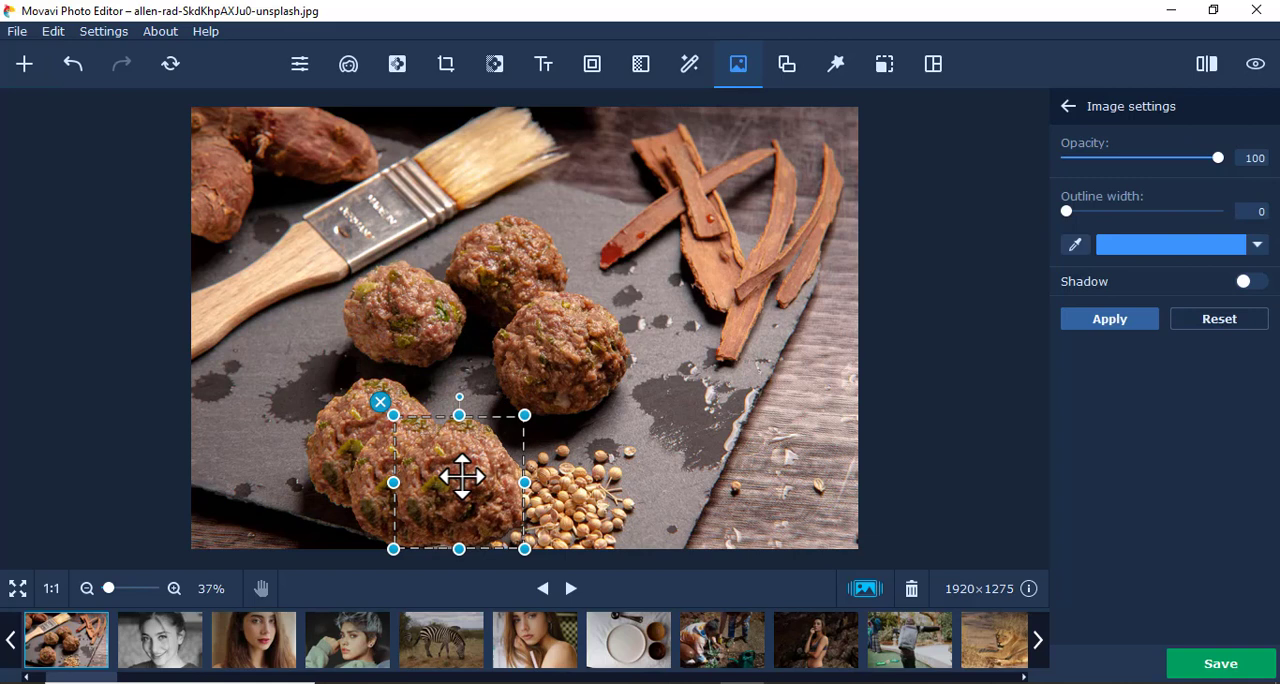
left_click_drag(460, 477, 310, 445)
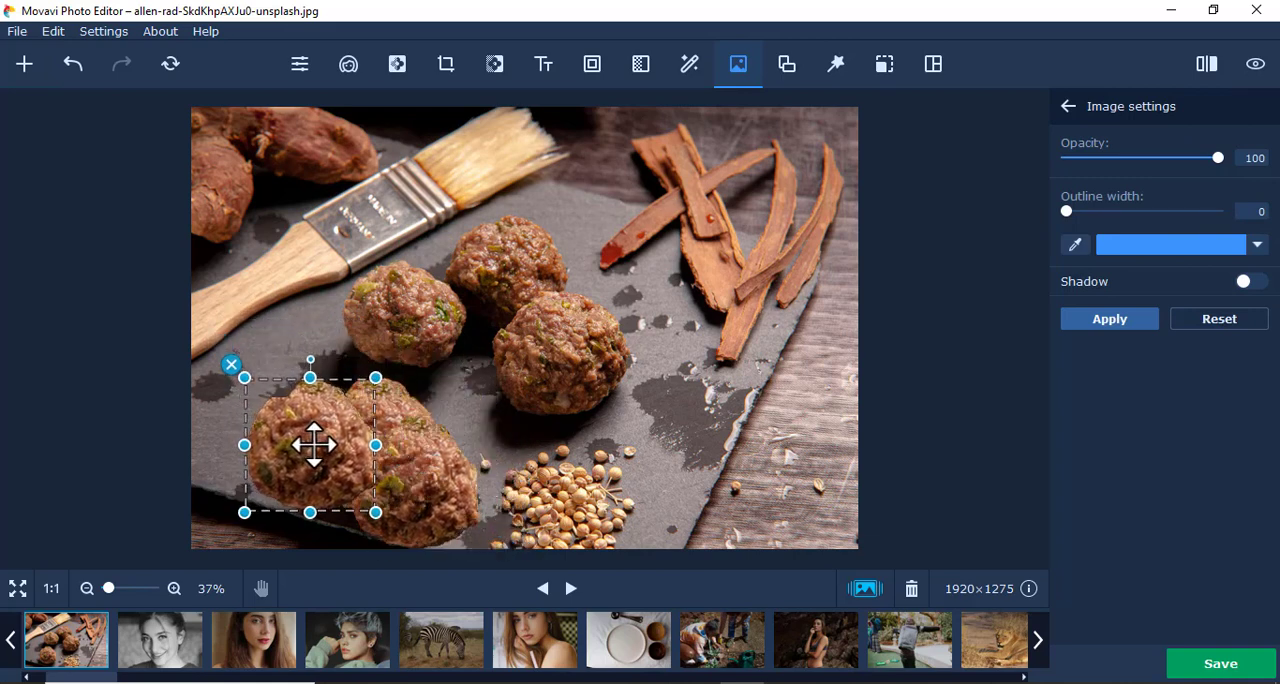
left_click_drag(310, 445, 320, 457)
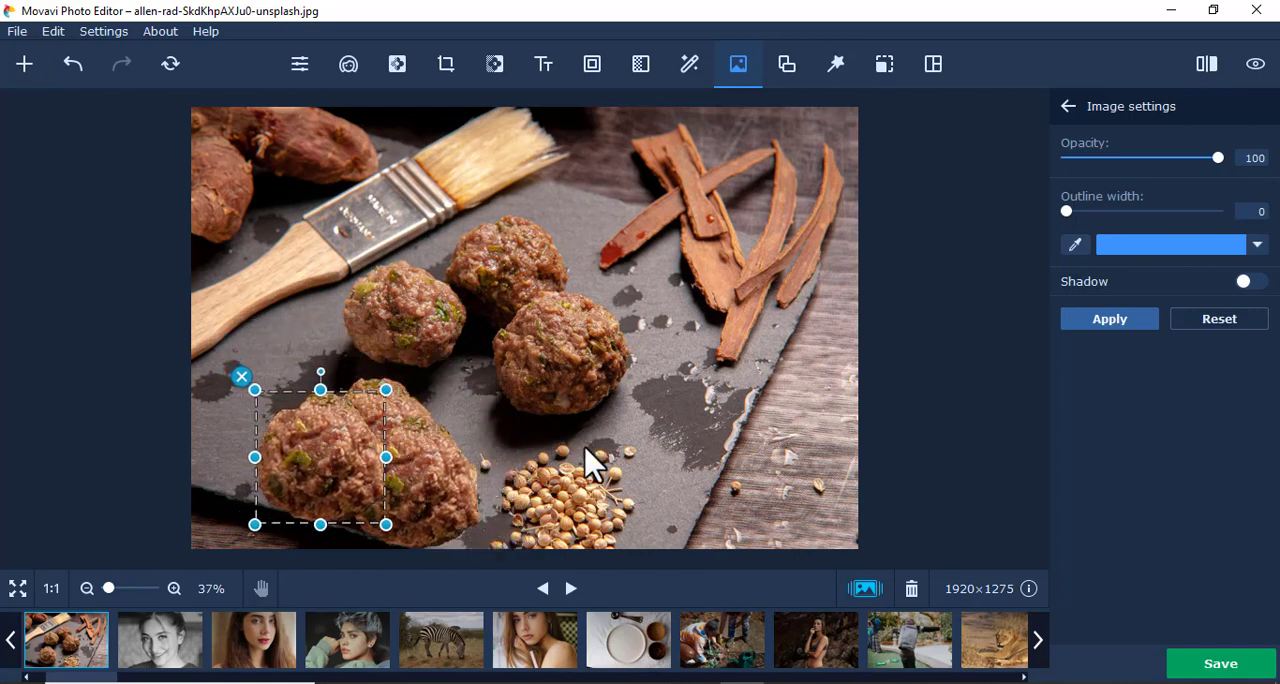
mouse_move(1160, 400)
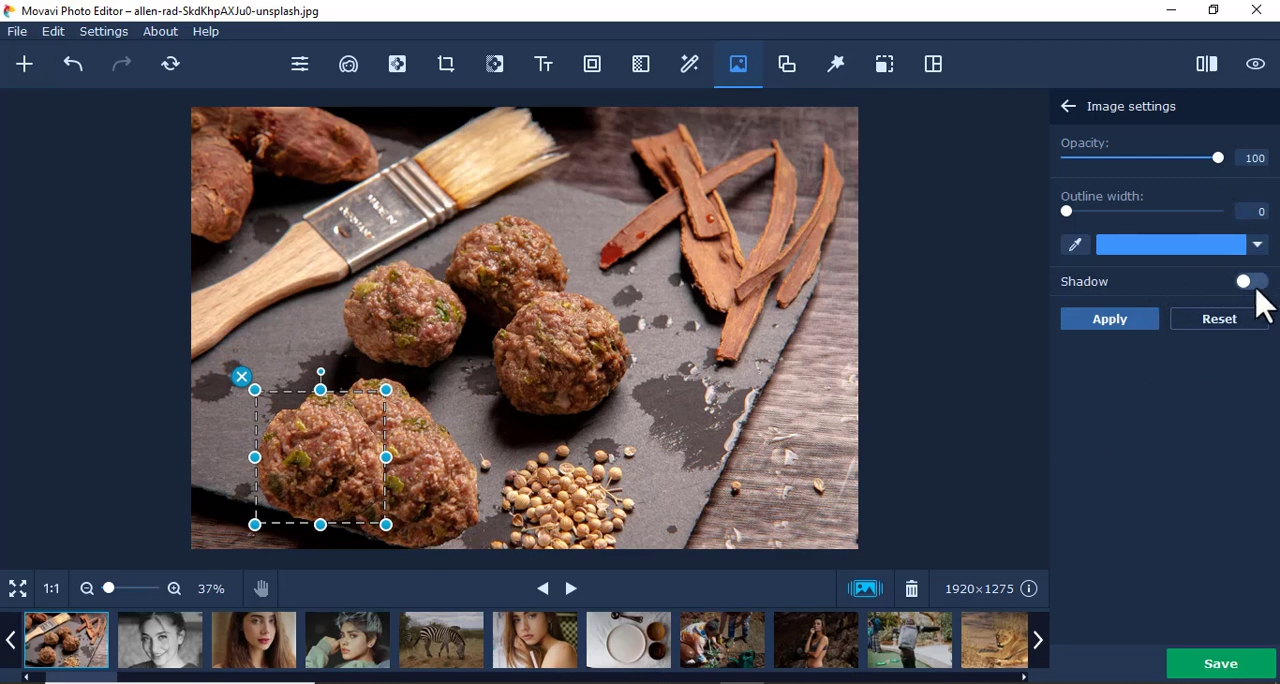
Enable a shadow on the pasted meatball and point it straight downward.
left_click(1251, 281)
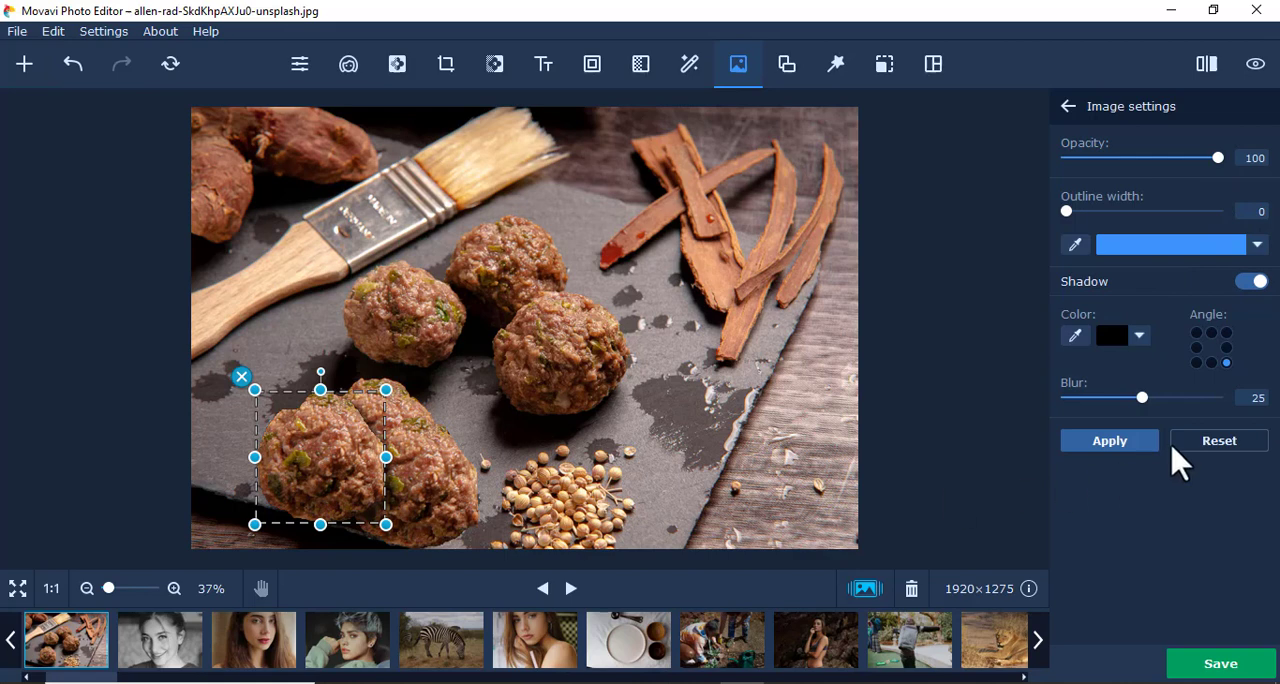
left_click(1210, 363)
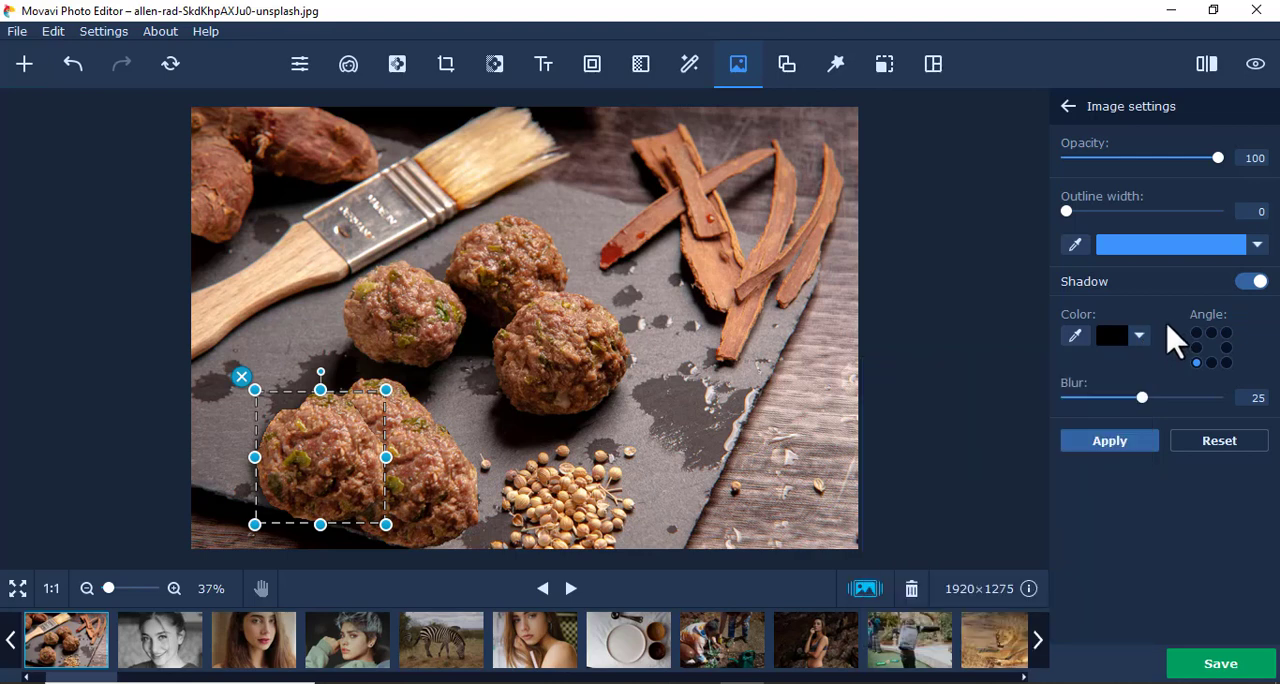
left_click(1209, 364)
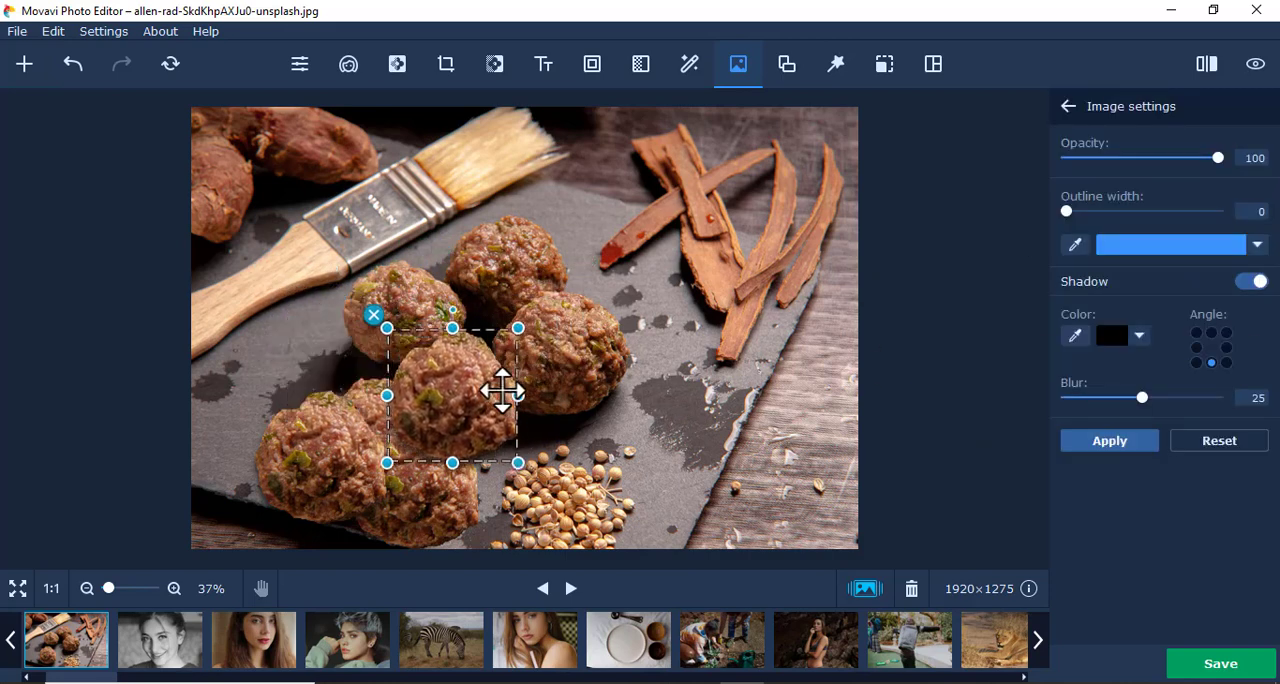
Move the shadowed meatball copy onto the slate's right side, right of the coriander seeds.
left_click_drag(502, 390, 507, 461)
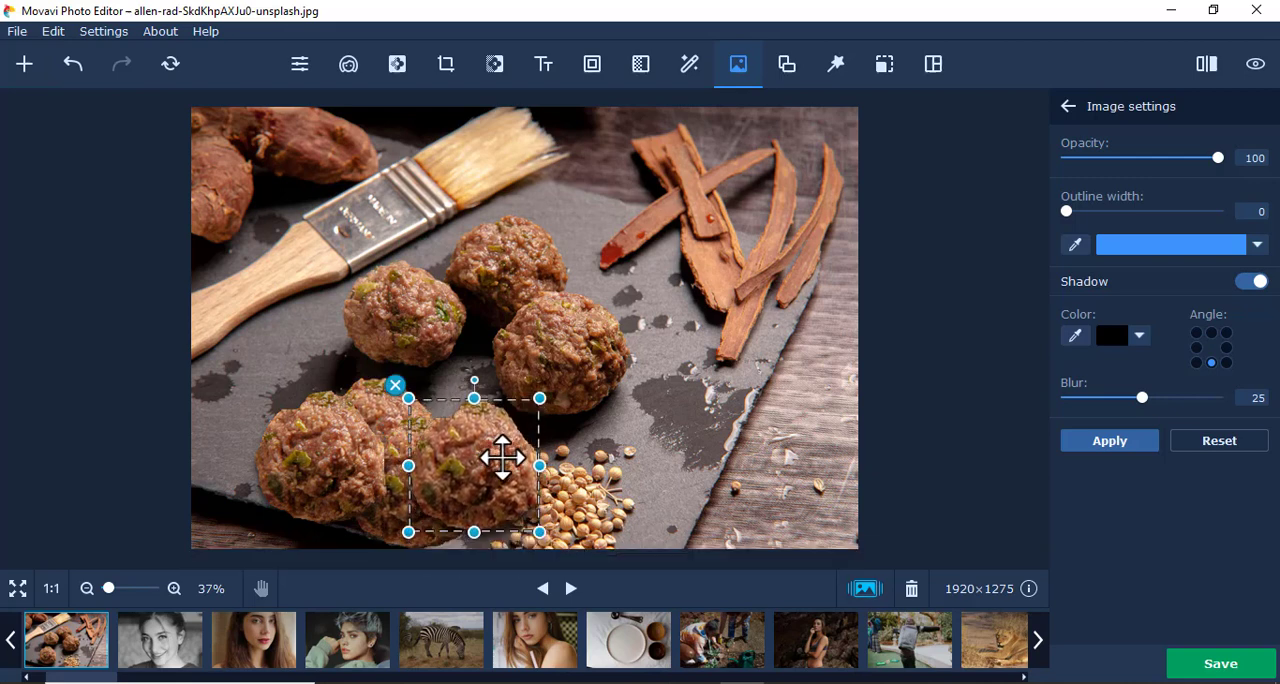
left_click_drag(502, 458, 698, 415)
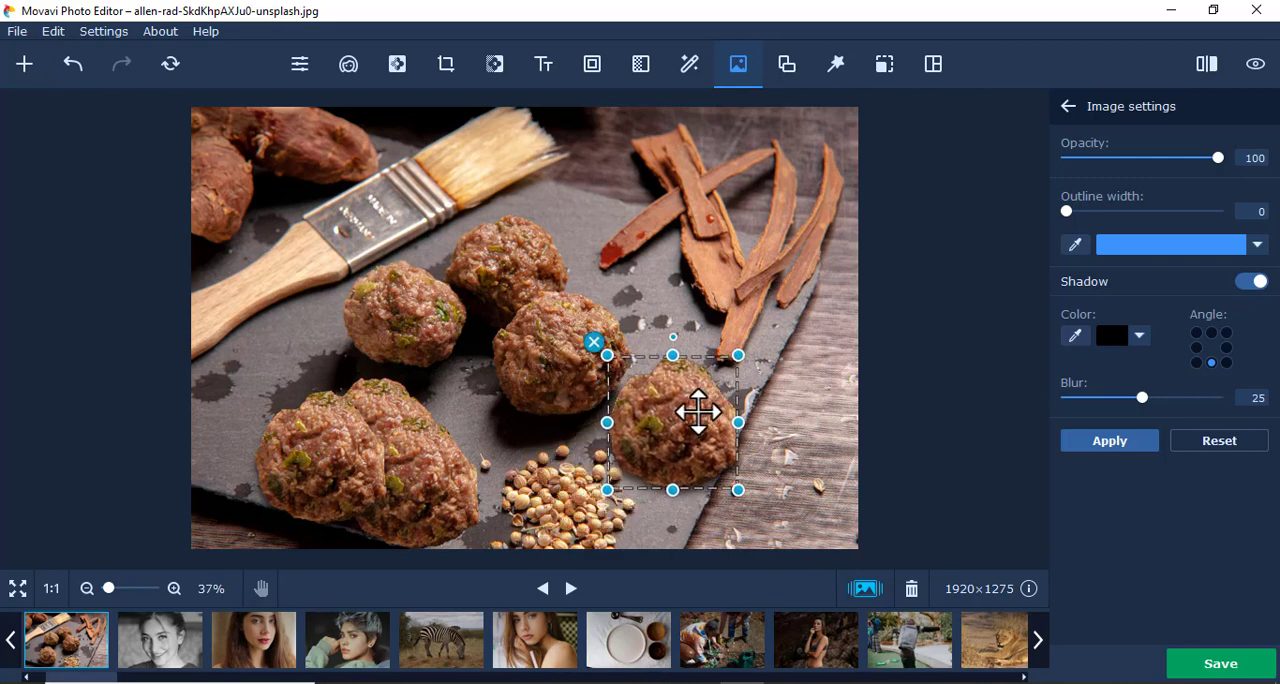
left_click_drag(698, 412, 660, 428)
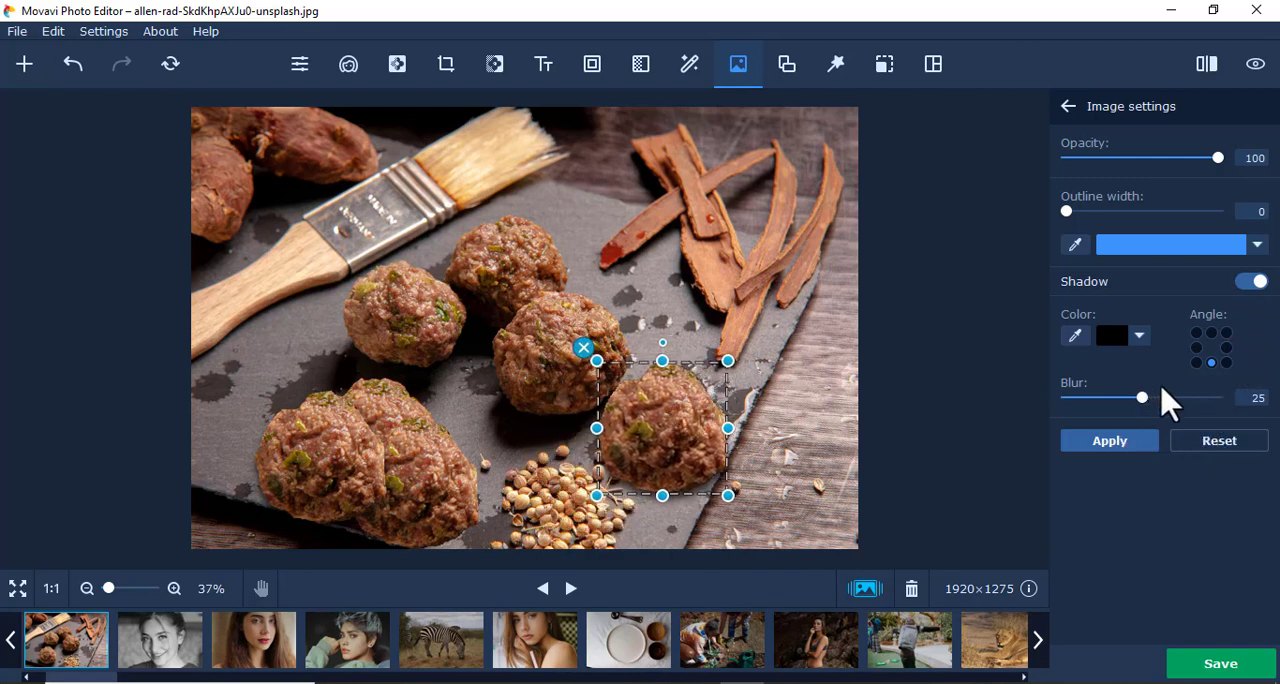
Cast the shadow toward the lower left with blur 0, then apply the copy.
left_click(1198, 364)
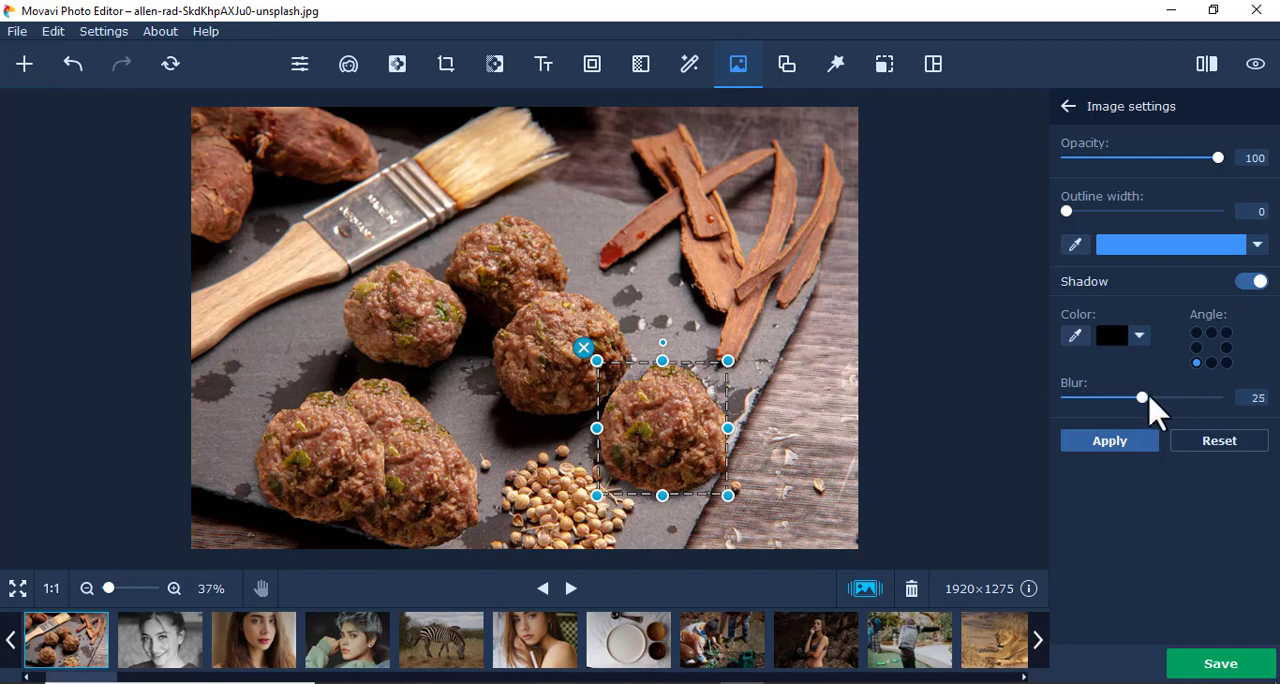
left_click_drag(1143, 398, 1072, 398)
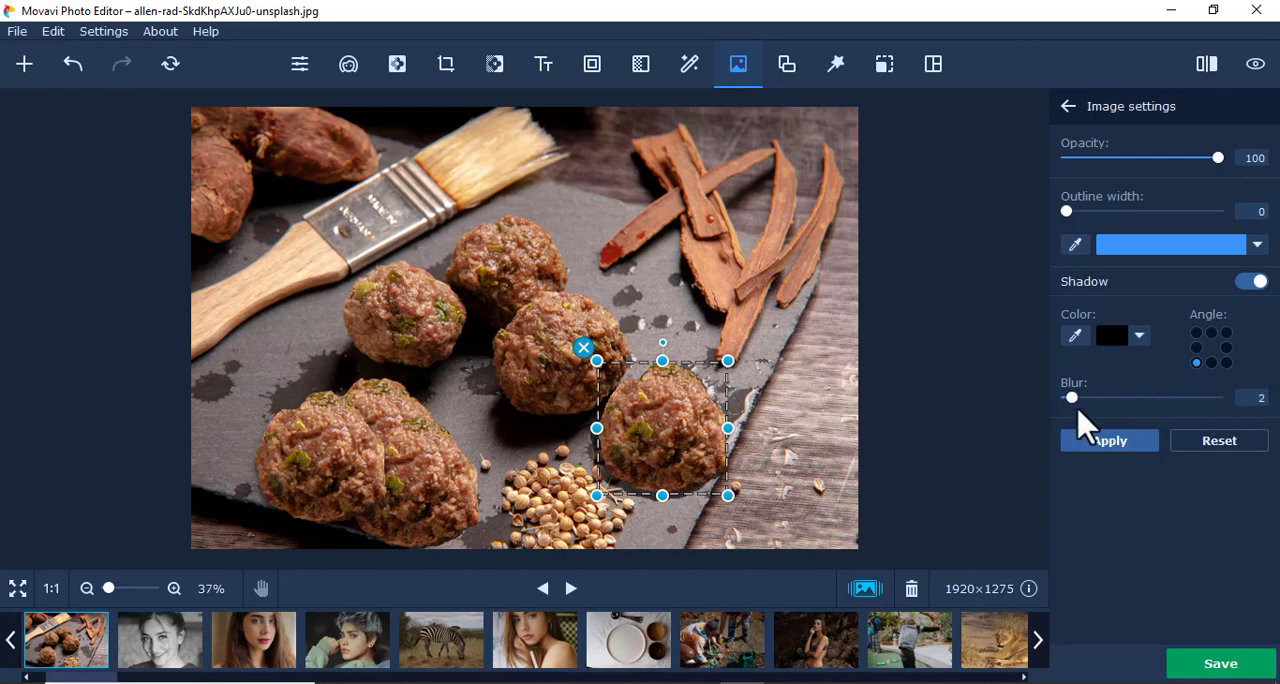
left_click_drag(1072, 398, 1066, 398)
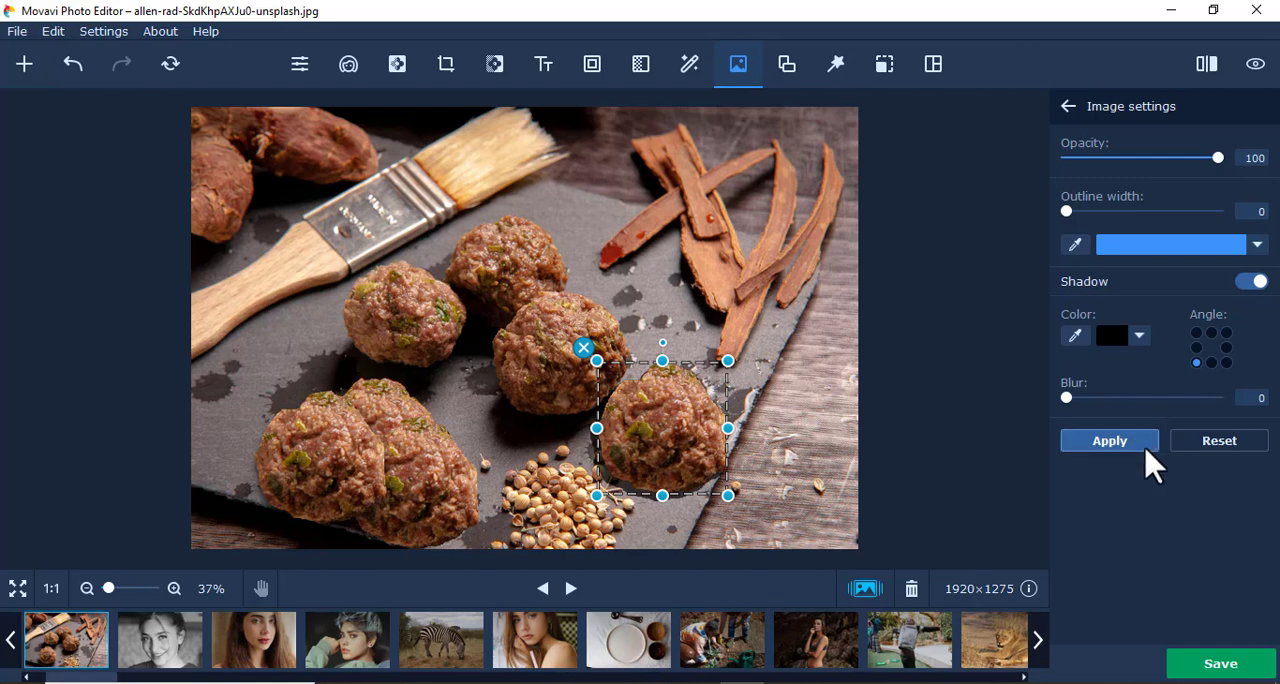
left_click(1108, 440)
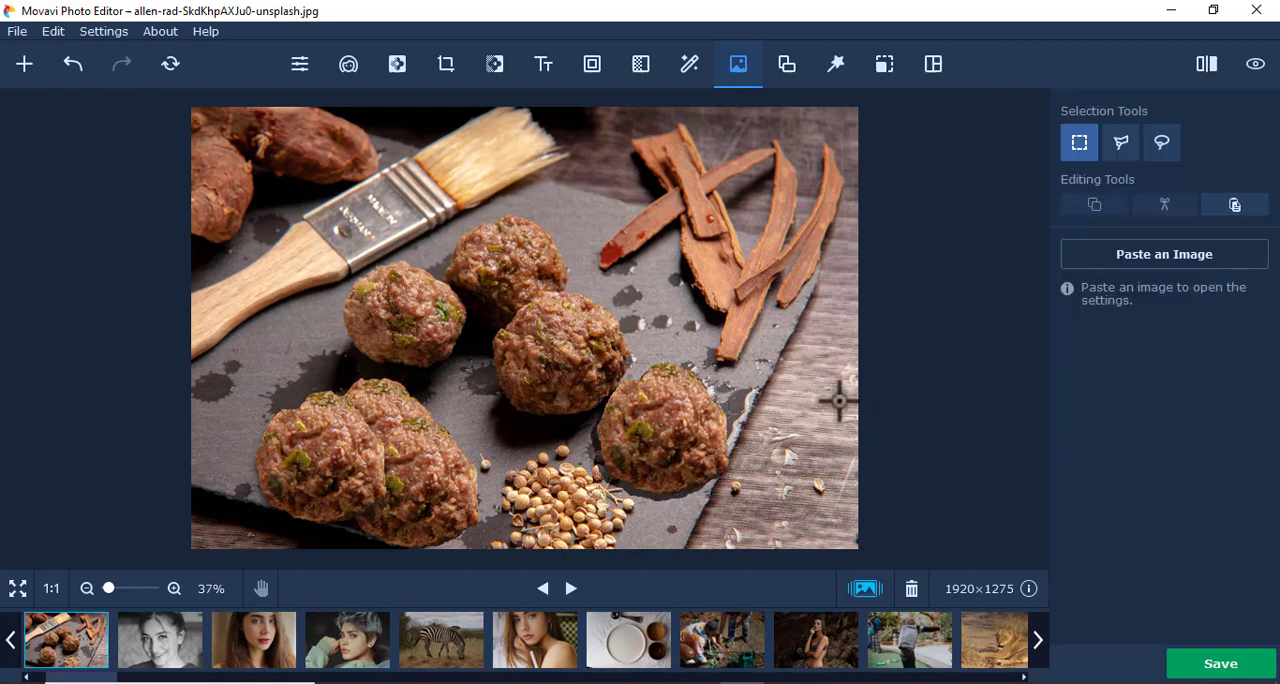
mouse_move(785, 393)
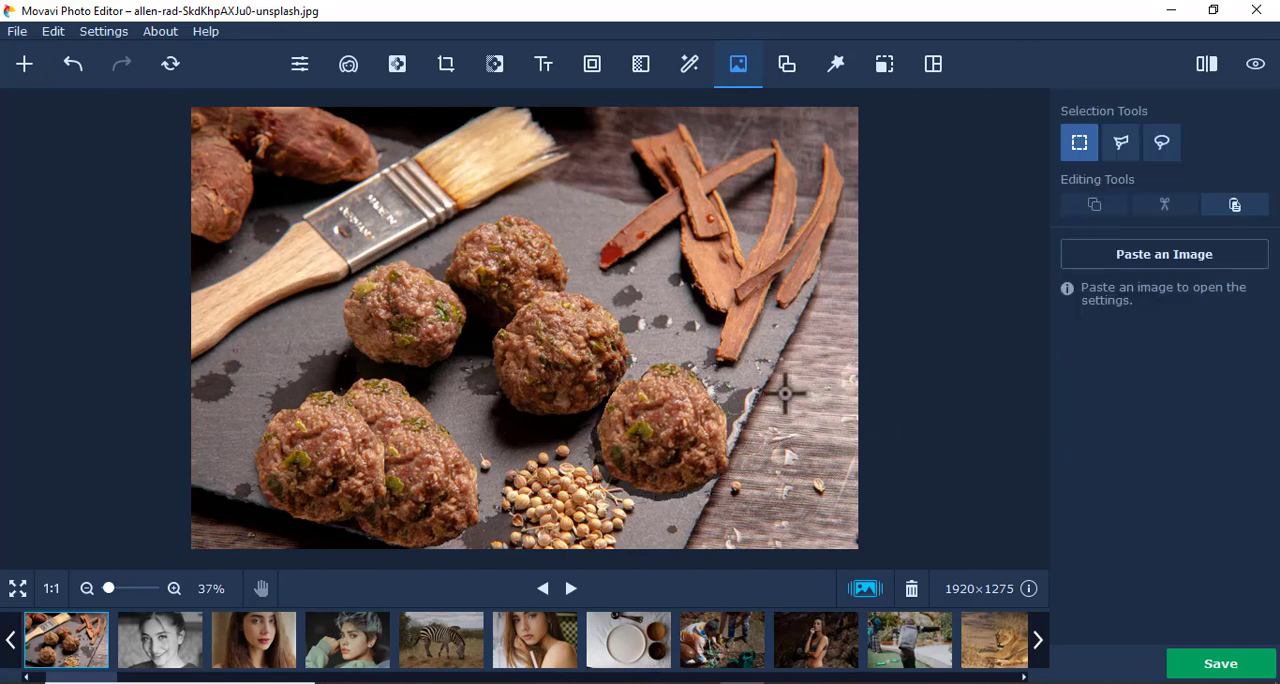